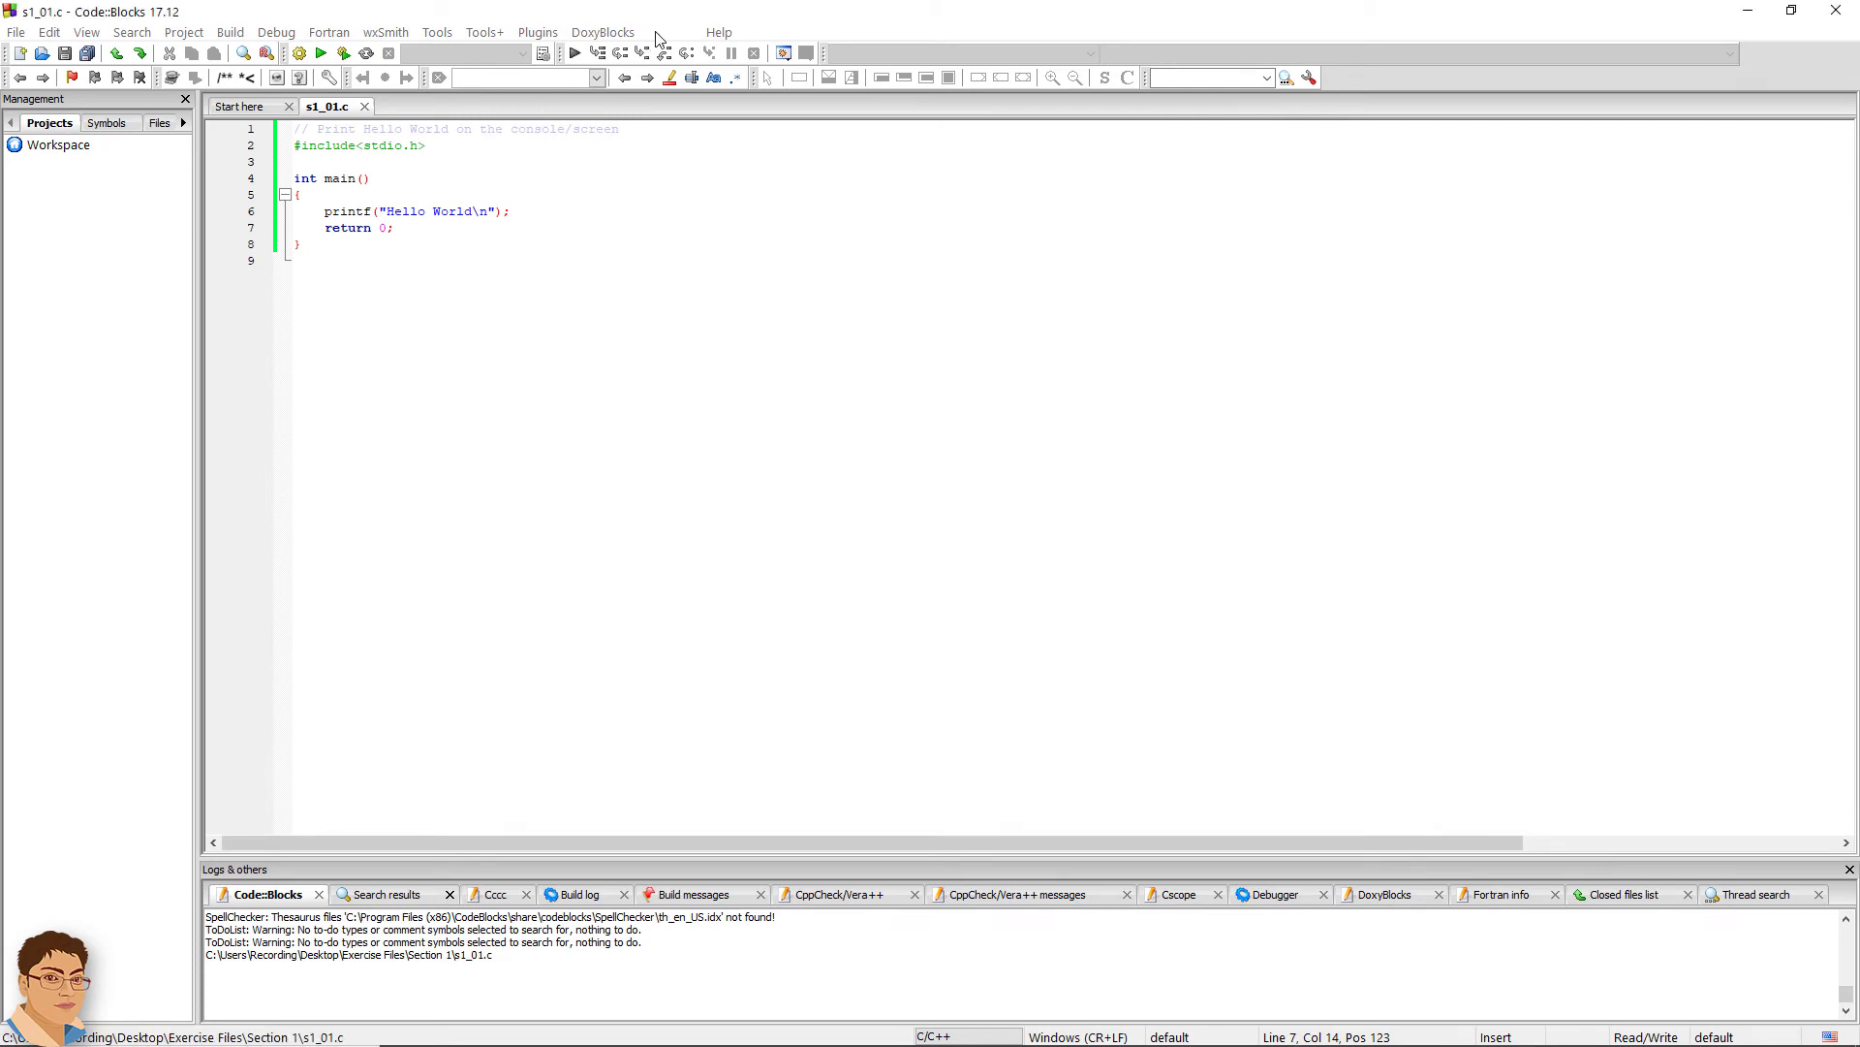
- Open the Settings menu from the menu bar
{"action": "left_click", "coordinate": [669, 32]}
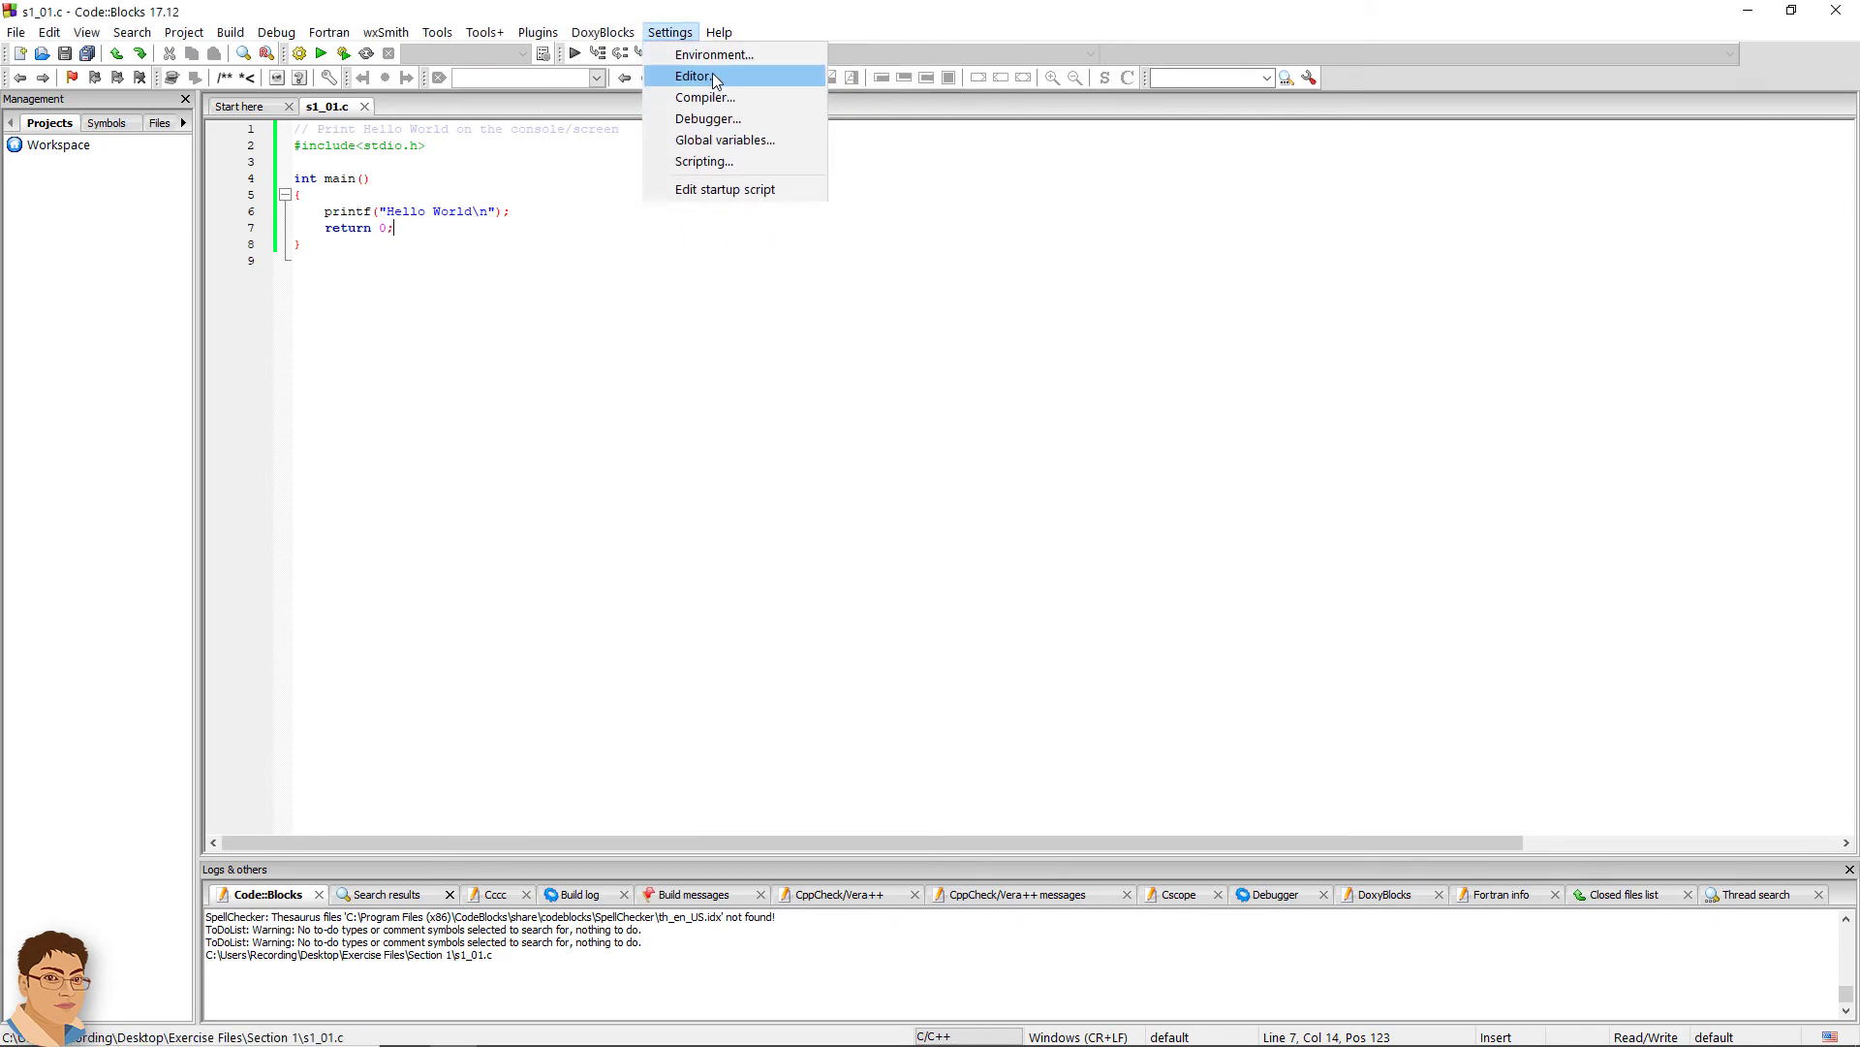
- Open Settings > Editor and go to the Keyboard shortcuts page
{"action": "left_click", "coordinate": [694, 76]}
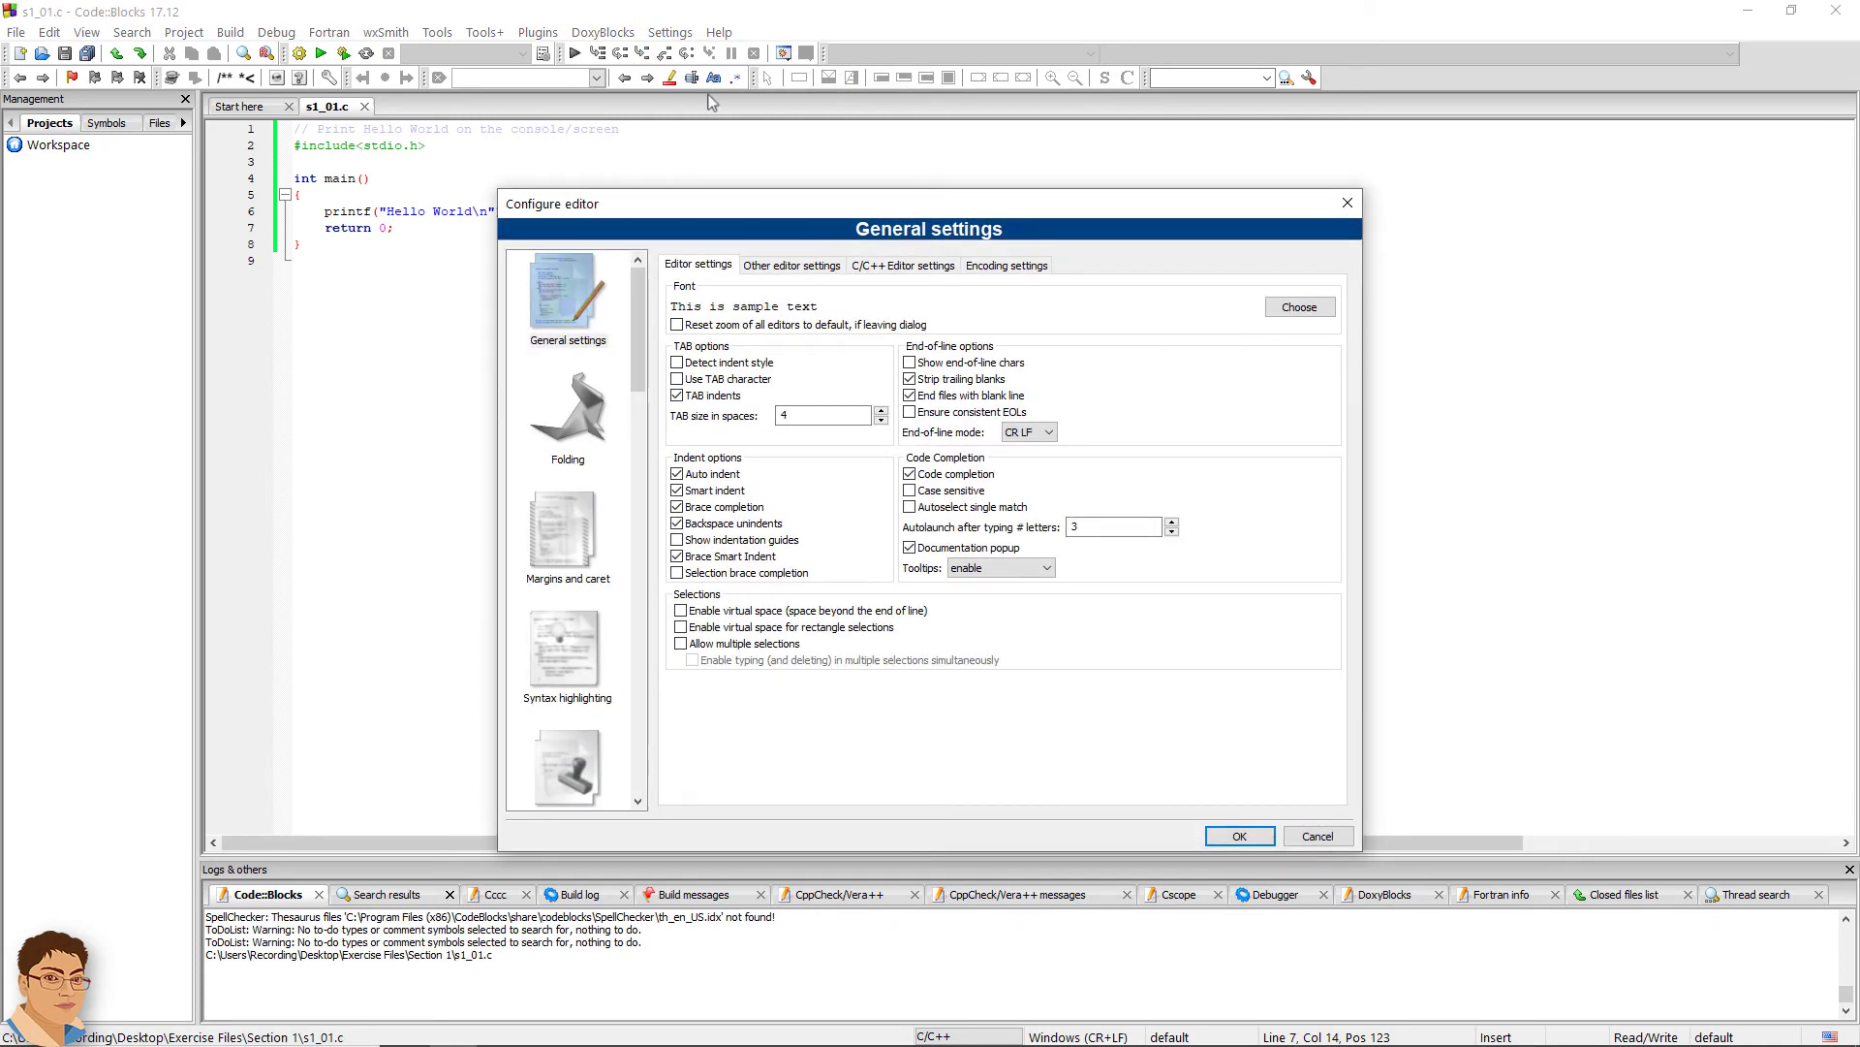
{"action": "scroll", "scroll_direction": "down", "scroll_amount": 3}
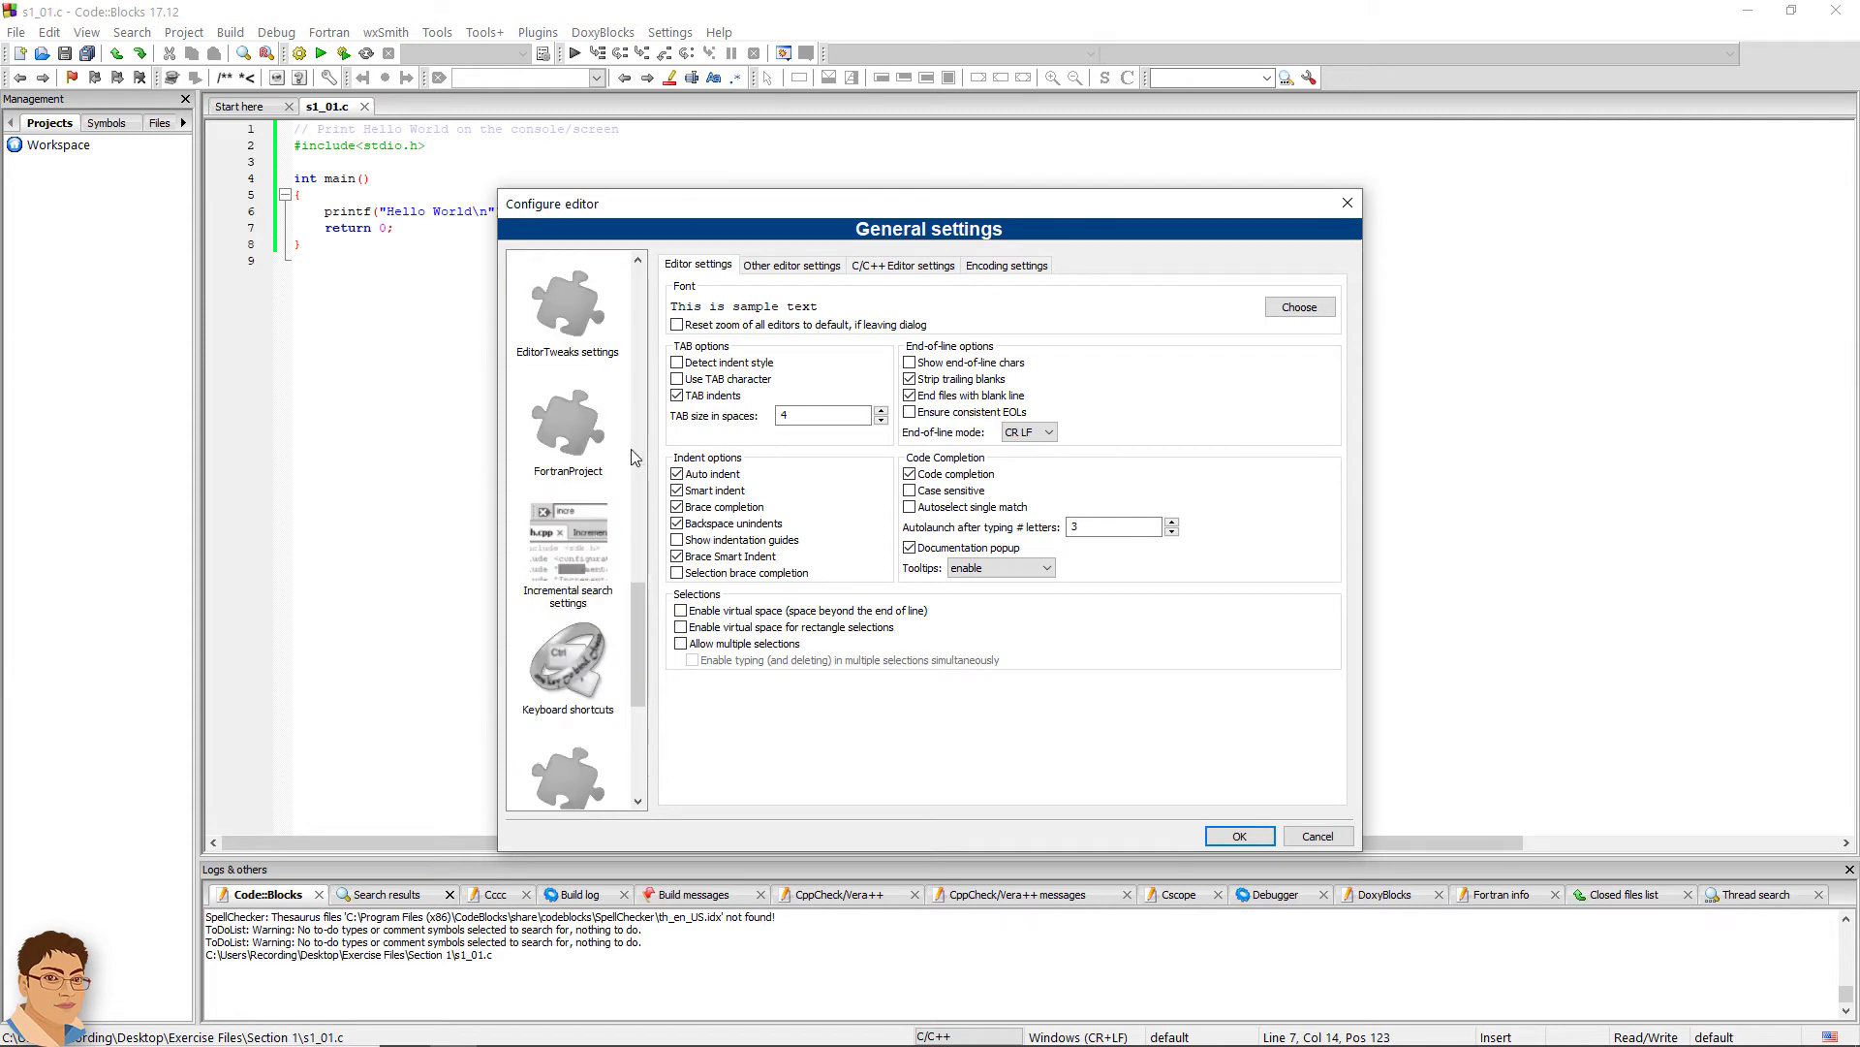
{"action": "left_click", "coordinate": [567, 658]}
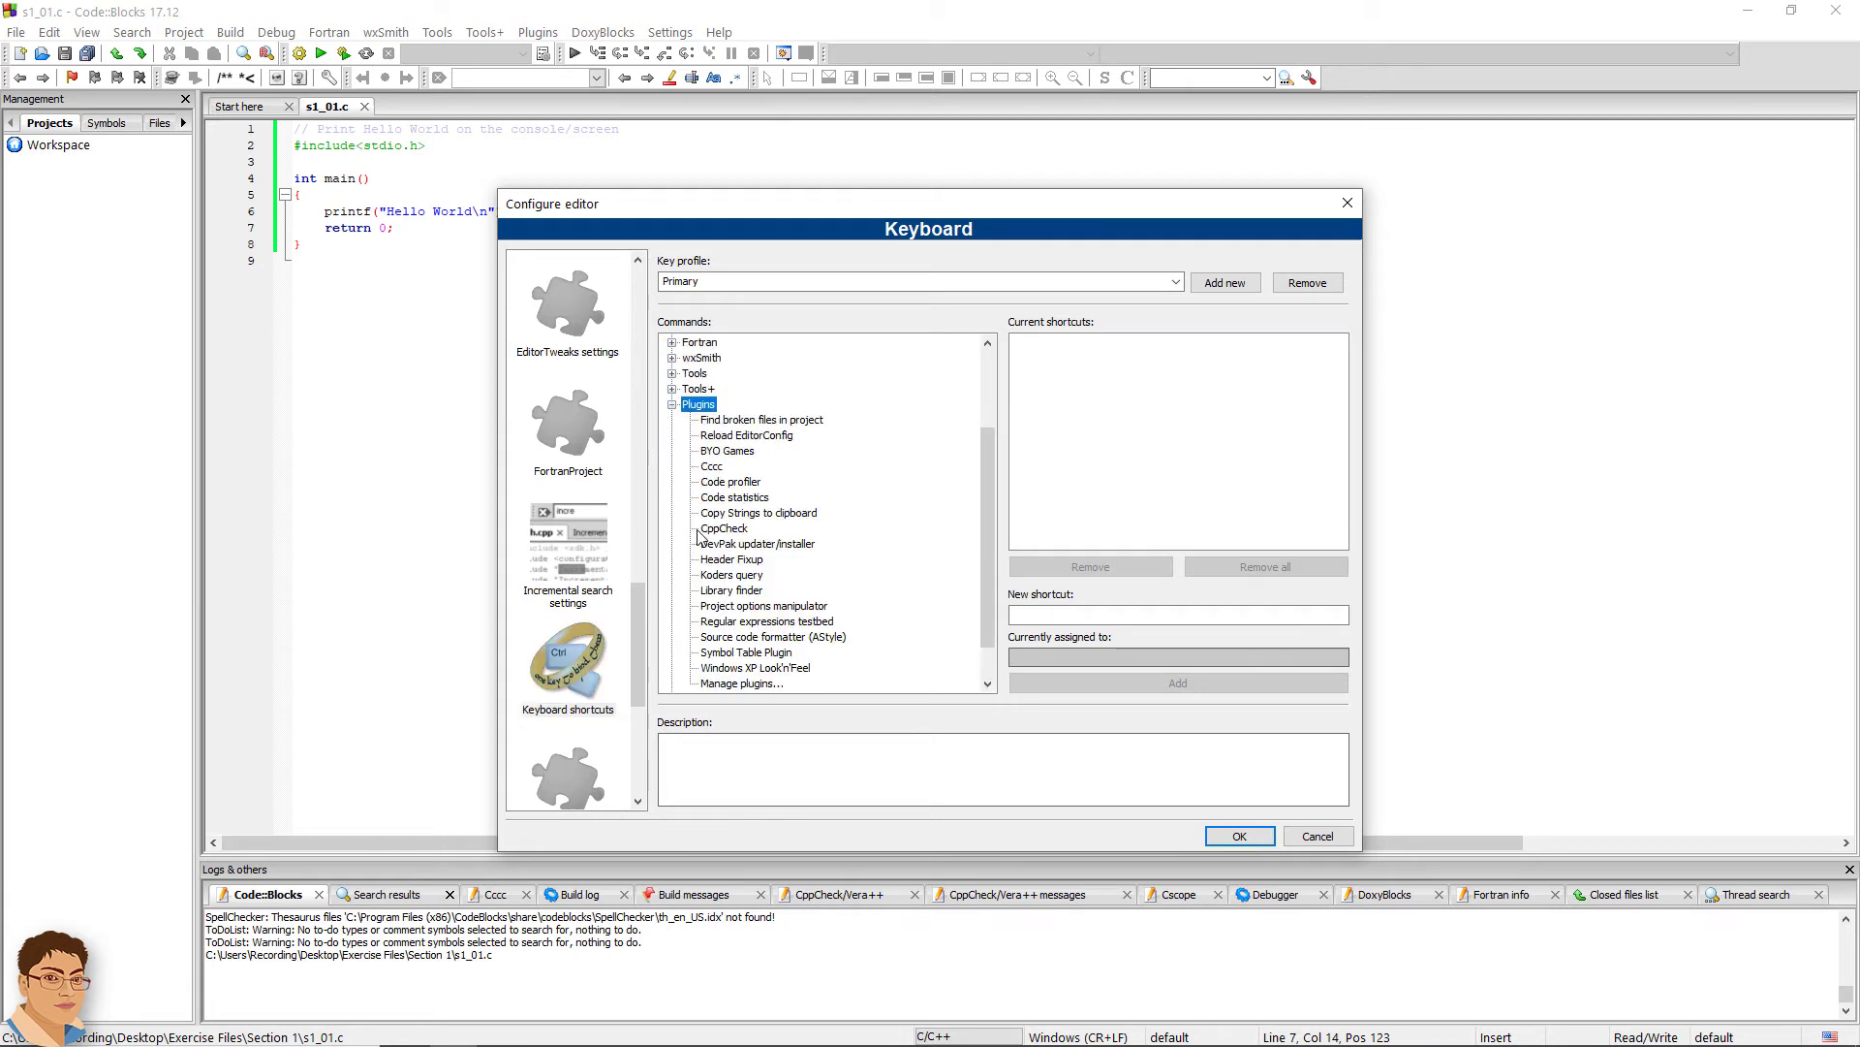
- Assign Ctrl-Alt-L to the Source code formatter (AStyle) plugin command
{"action": "left_click", "coordinate": [771, 590]}
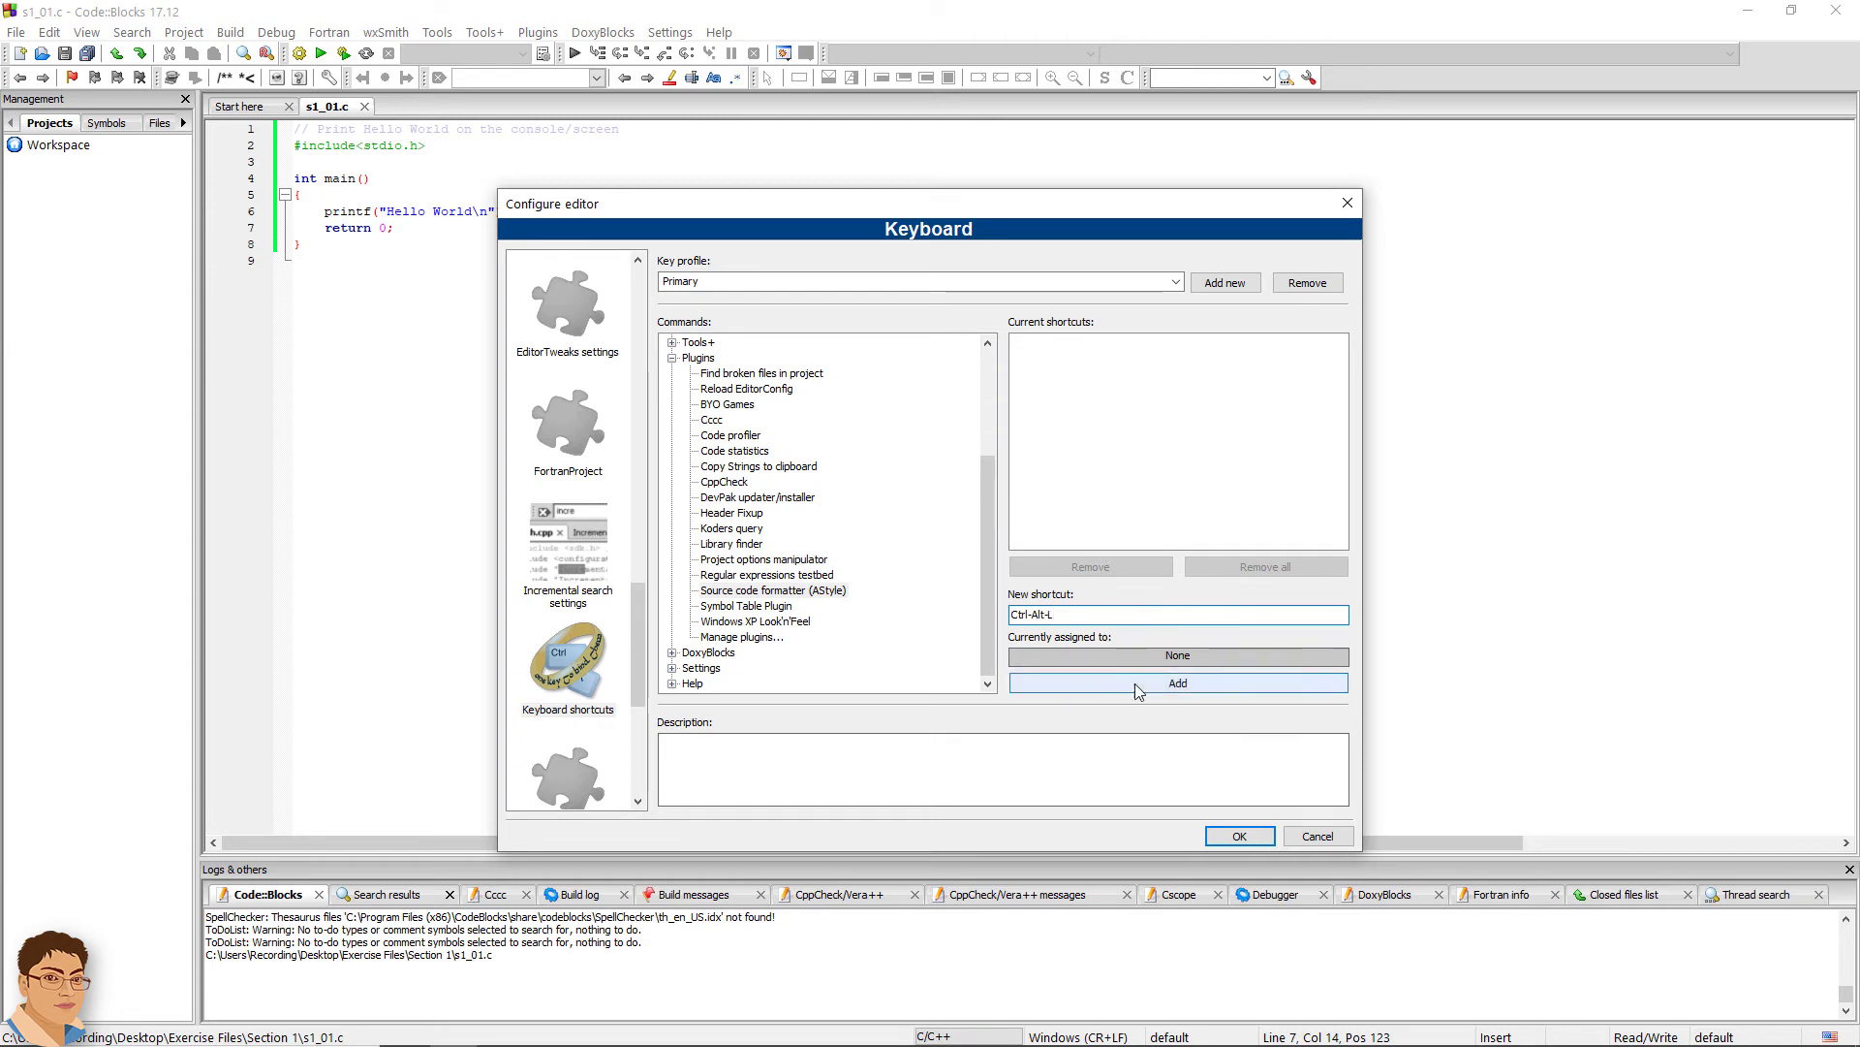
{"action": "left_click", "coordinate": [1176, 682]}
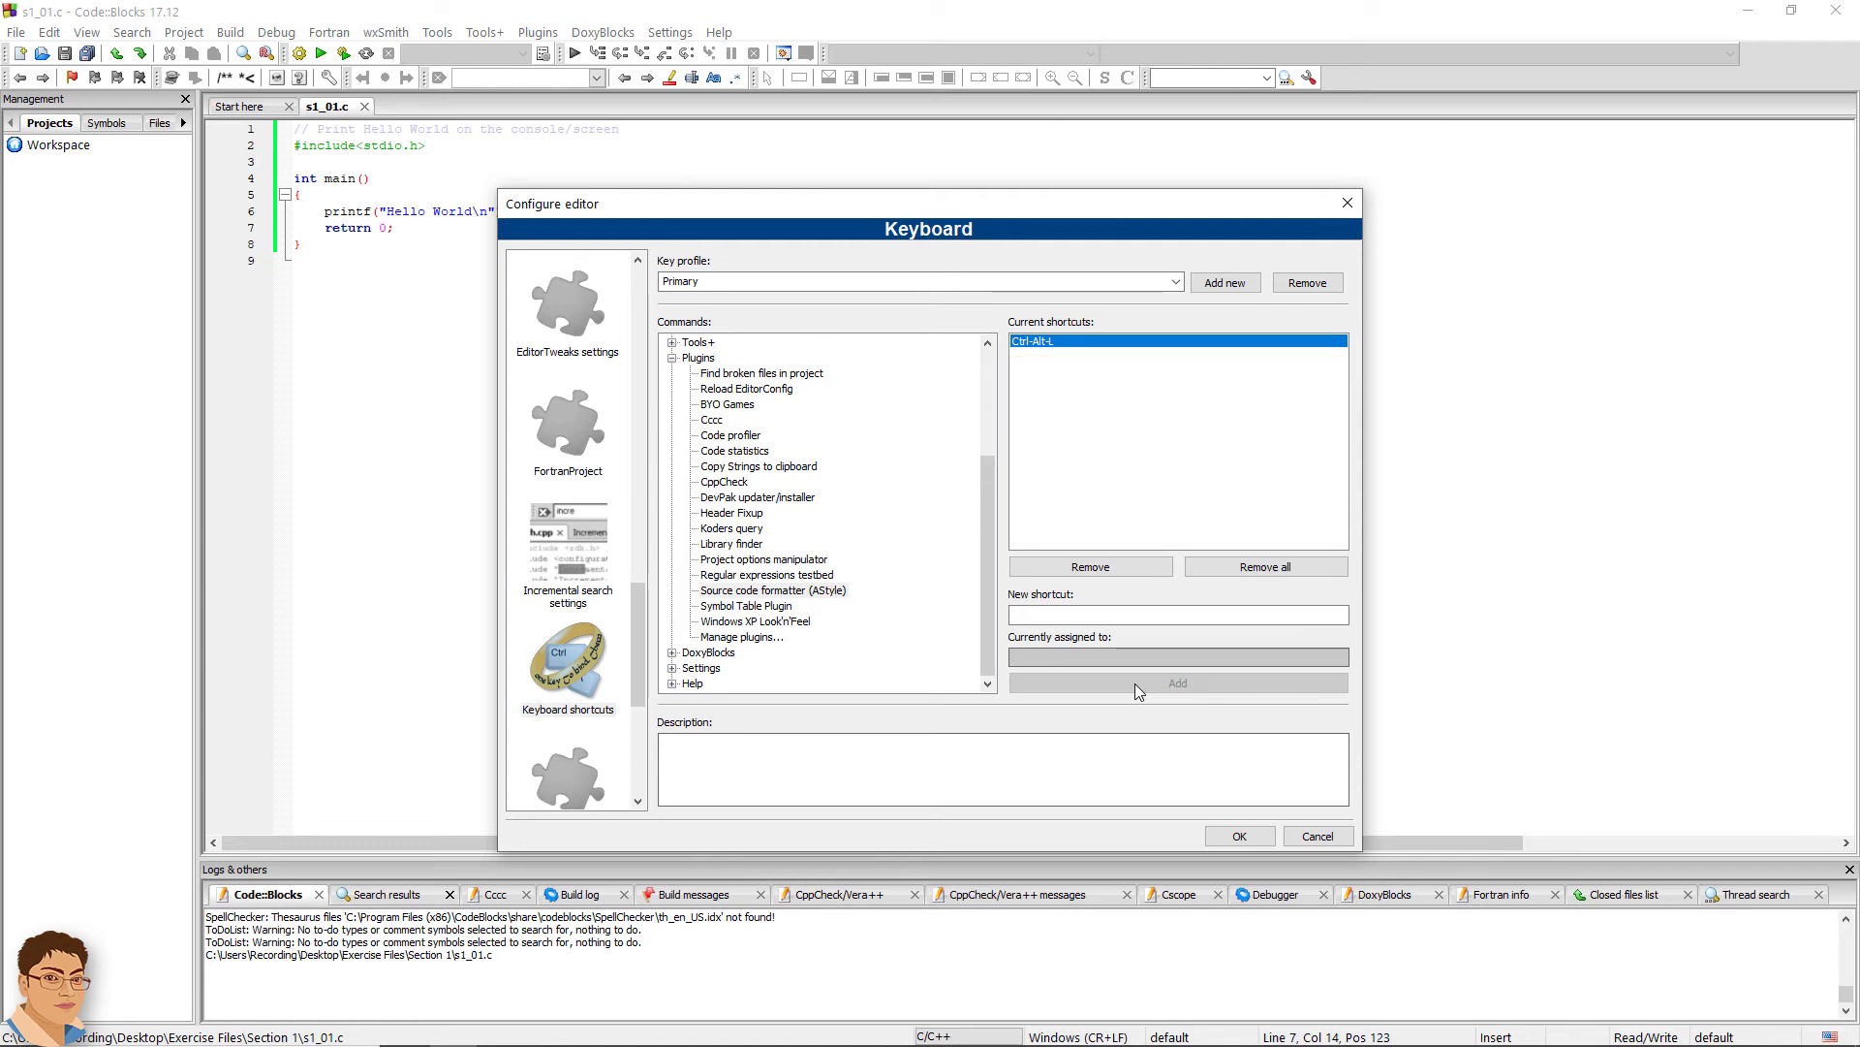
{"action": "key", "text": "ctrl+alt+l"}
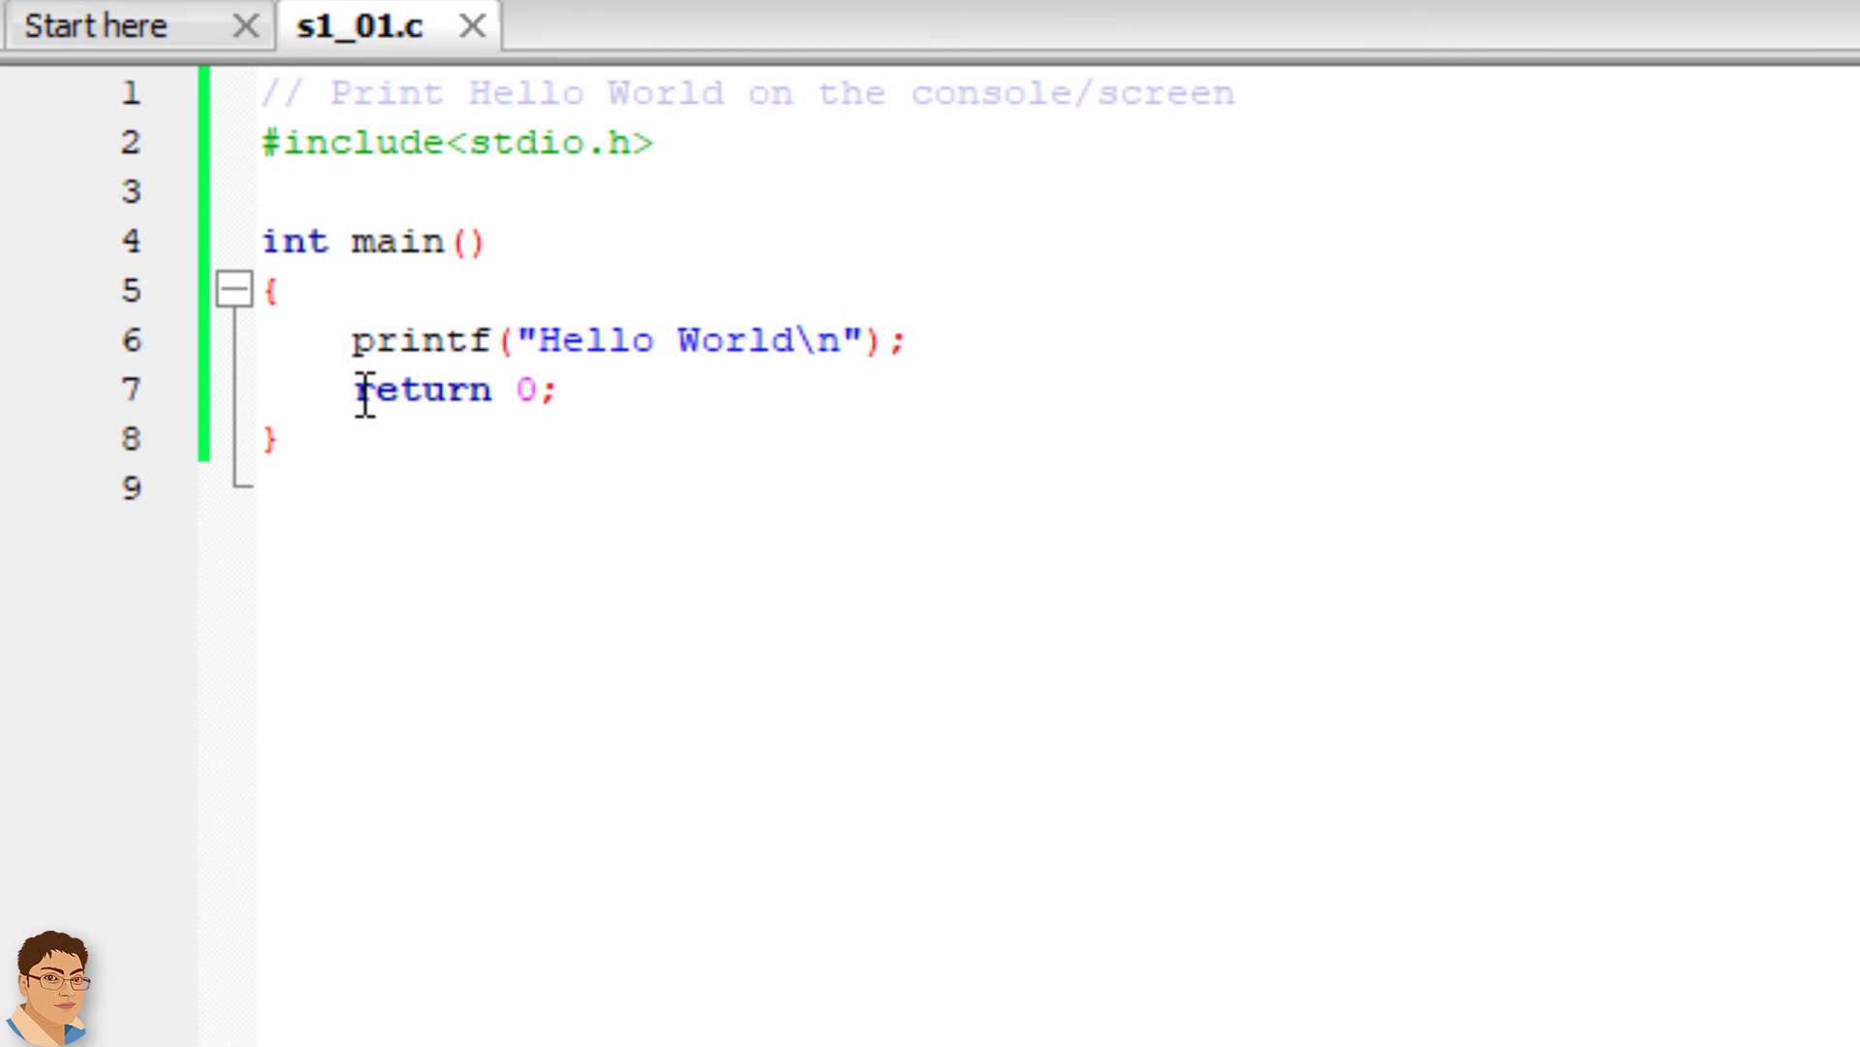
- Misindent the return 0; line, then run AStyle with Ctrl-Alt-L to realign it
{"action": "key", "text": "ctrl+alt+l"}
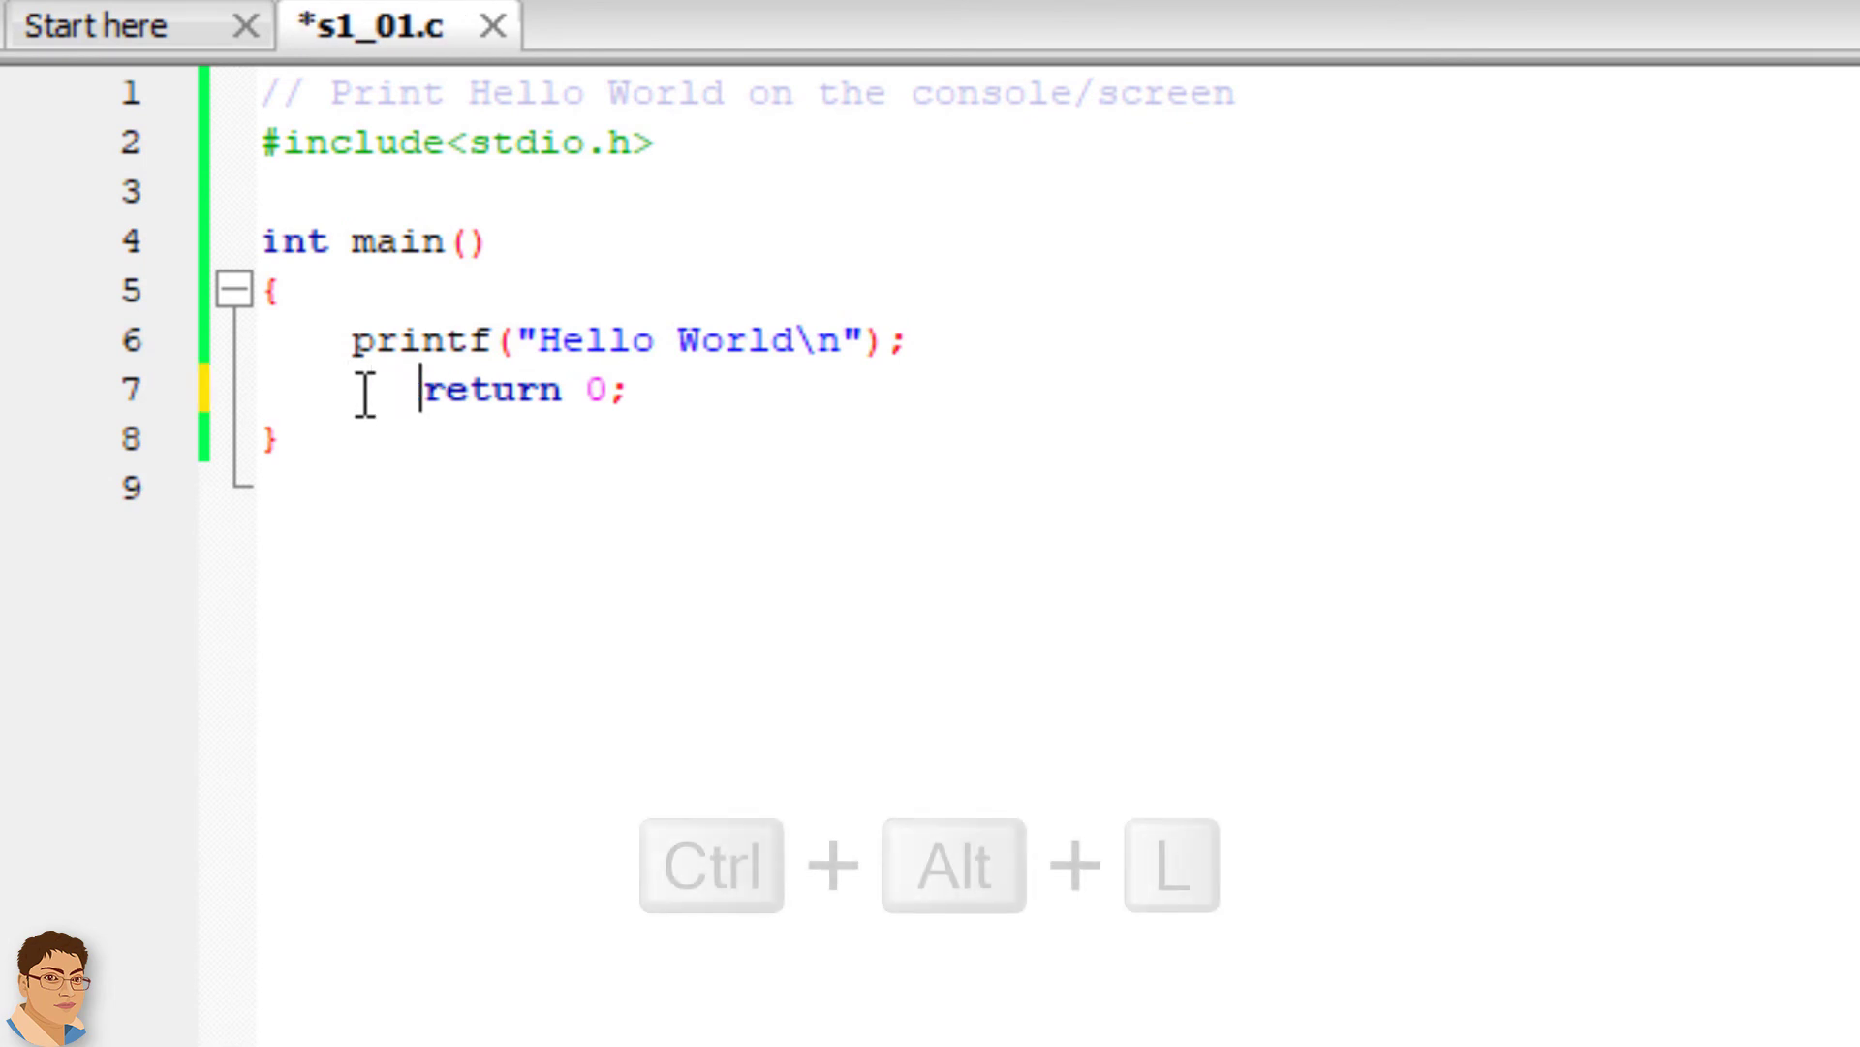
{"action": "key", "text": "ctrl+alt+l"}
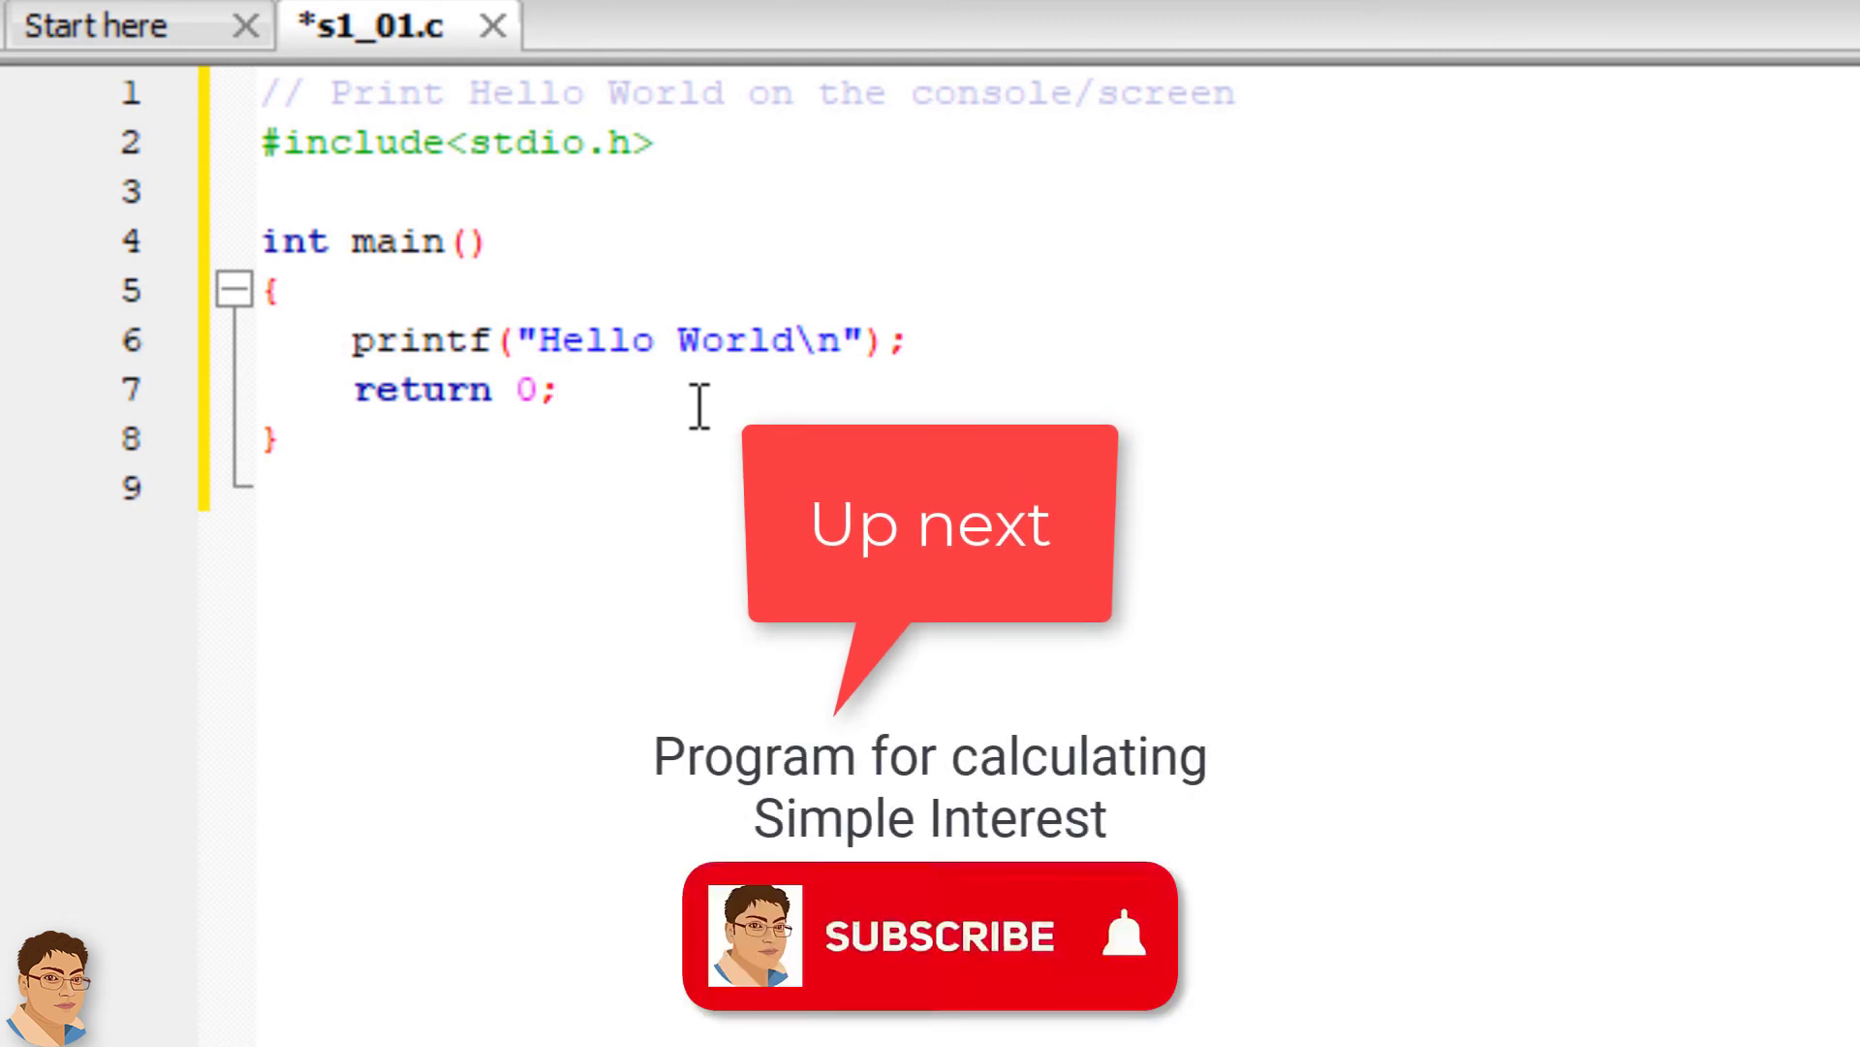
{"action": "left_click", "coordinate": [932, 936]}
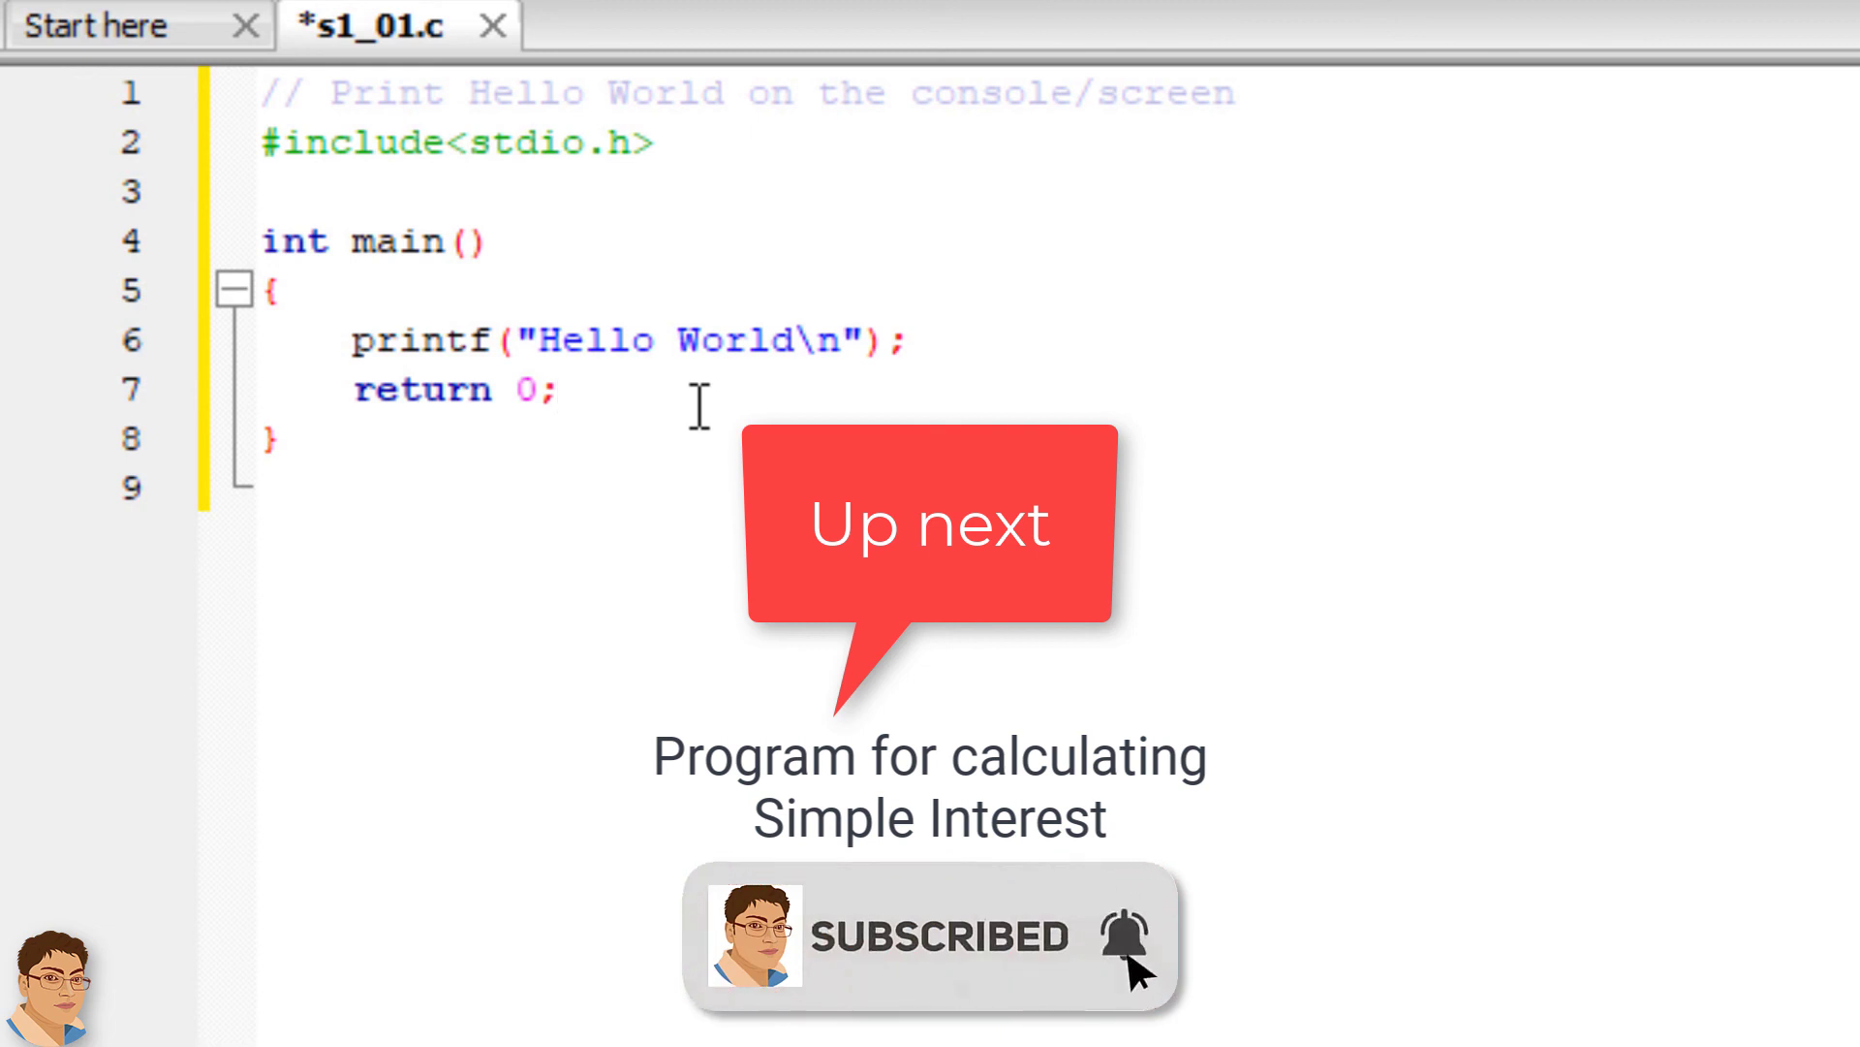